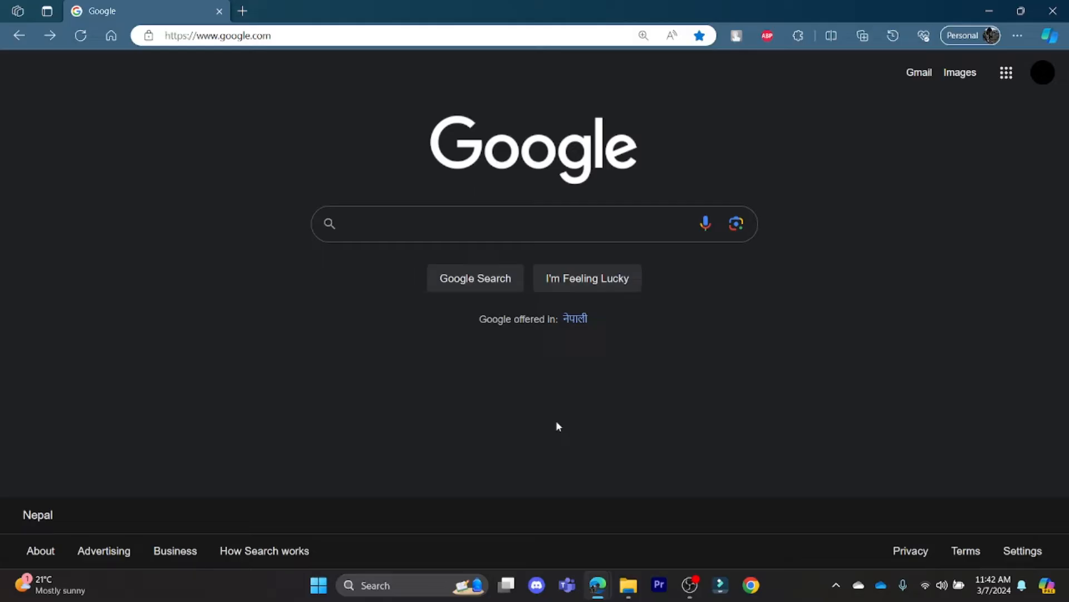
# - Search Google for "citizens mortgage login" and open the sponsored Citizens Bank result
pyautogui.click(533, 223)
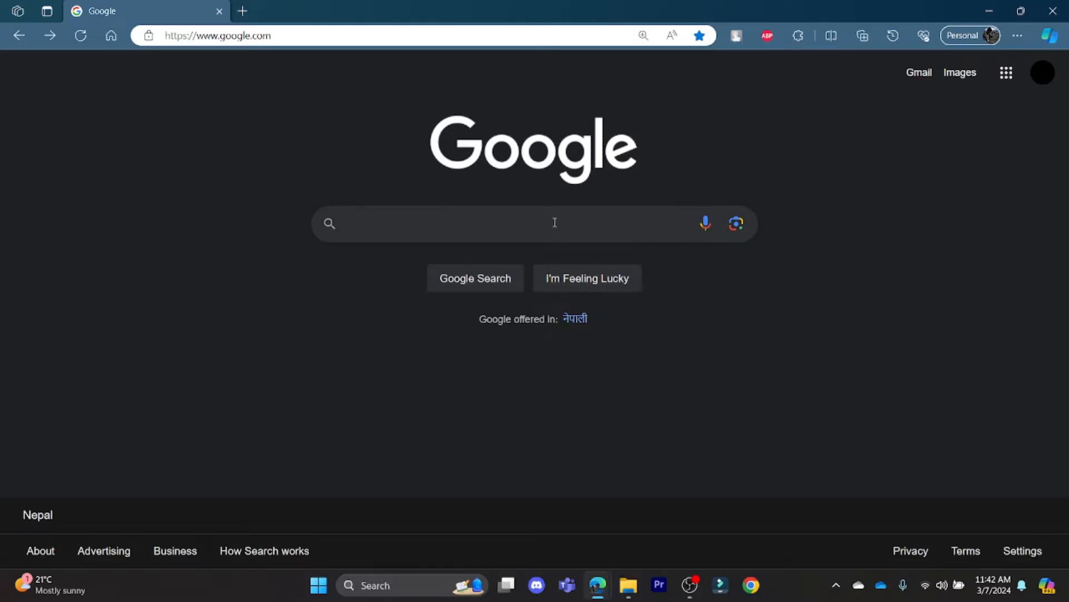
pyautogui.write('citizens mortgage login')
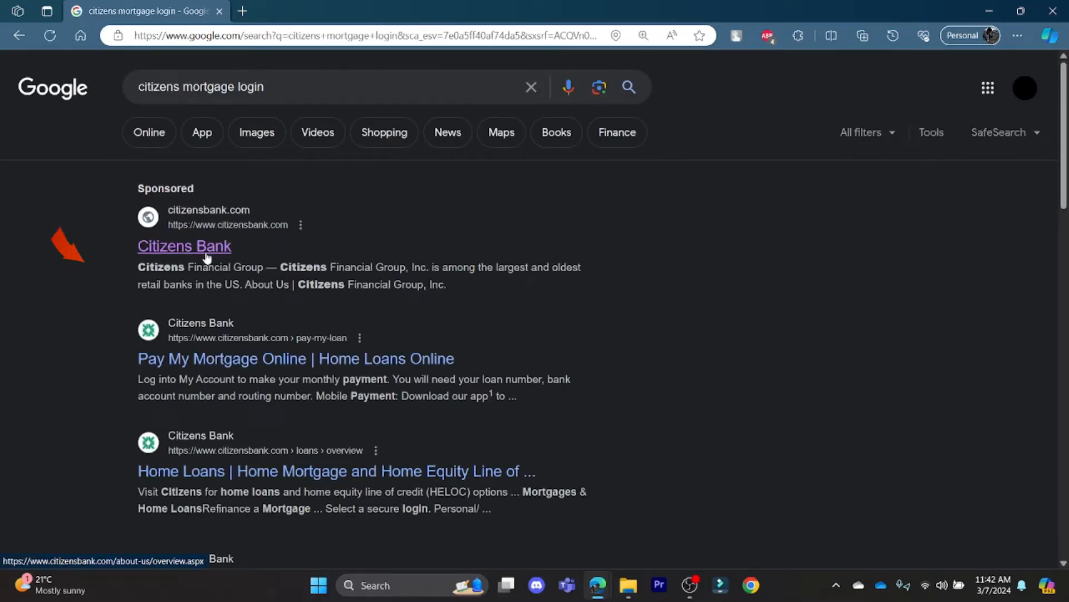
pyautogui.click(184, 245)
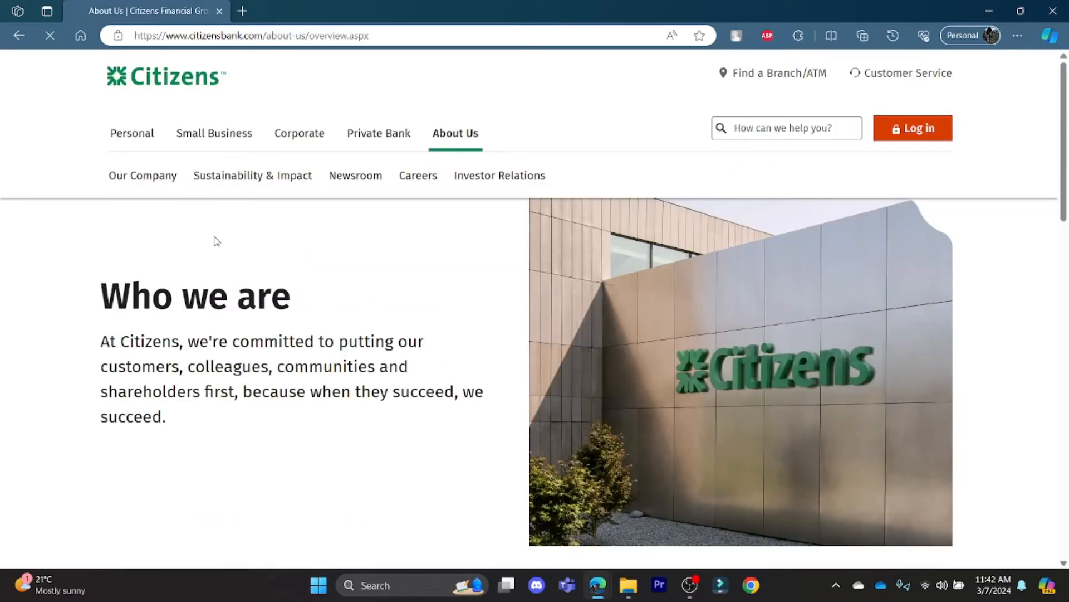
# - Review the secure login types, keep Personal/Small Business and go to its Online Banking login
pyautogui.click(913, 128)
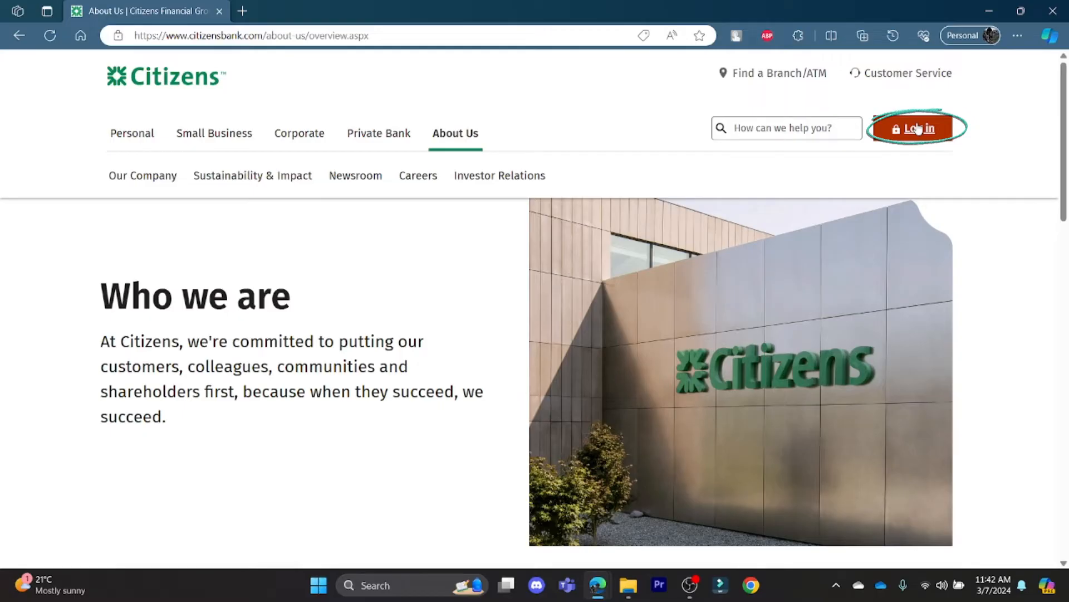
pyautogui.click(913, 127)
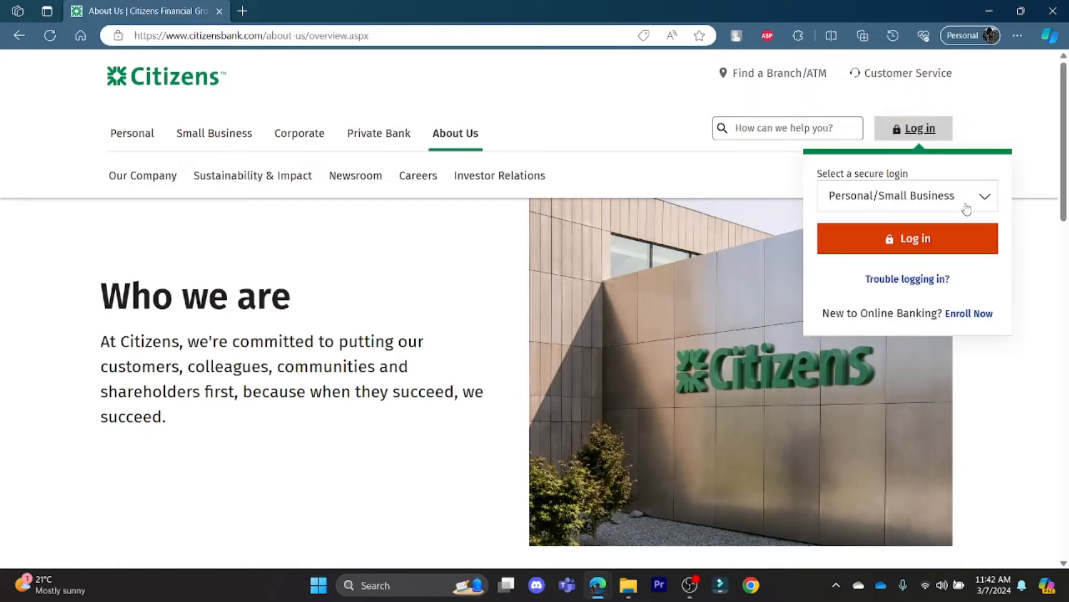
pyautogui.click(907, 195)
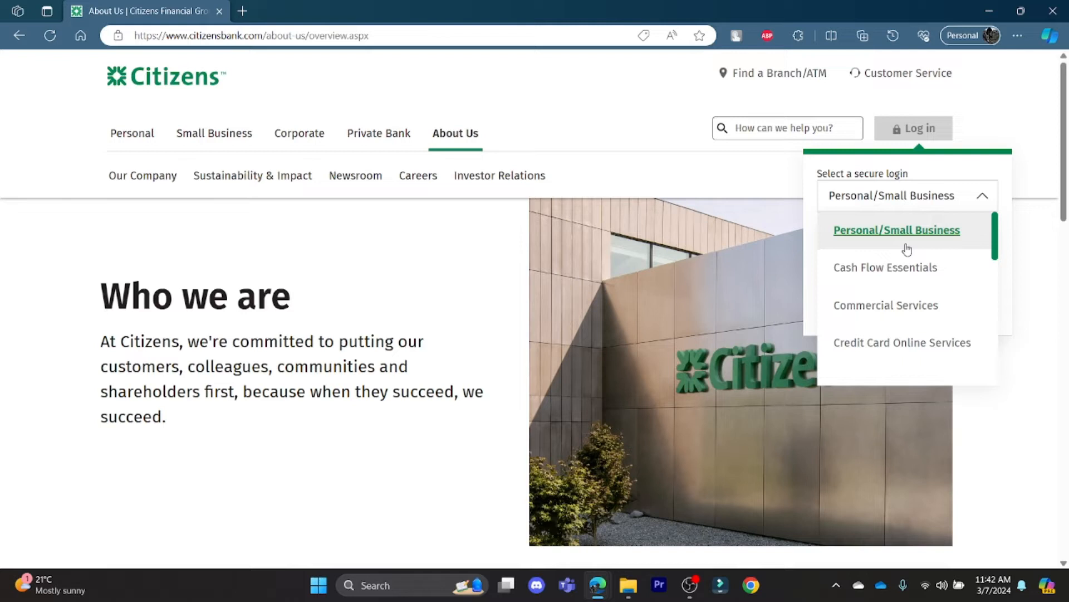
pyautogui.scroll(-3)
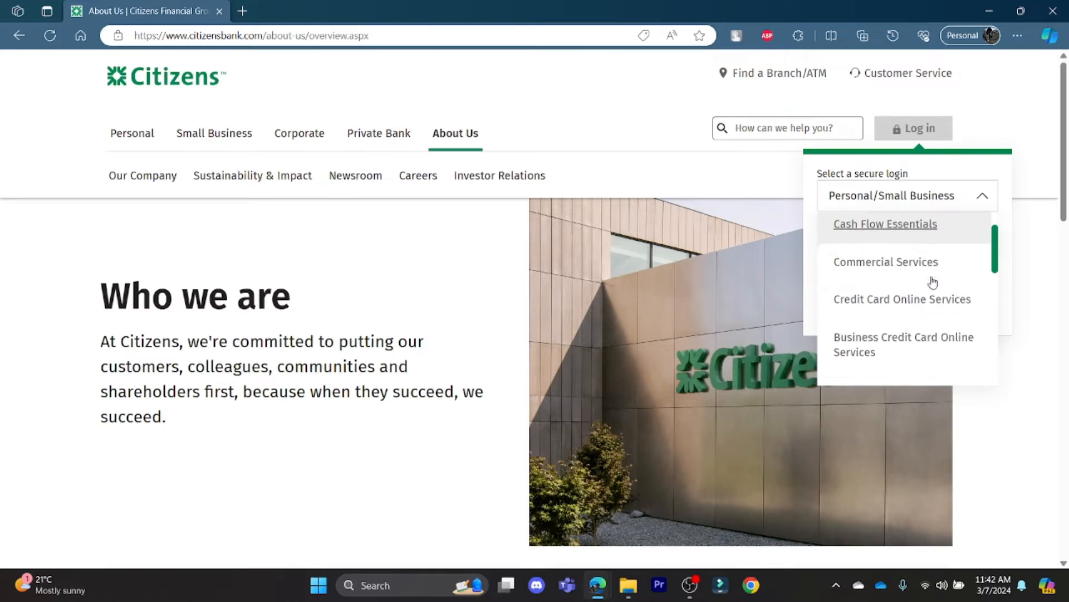
pyautogui.moveTo(874, 301)
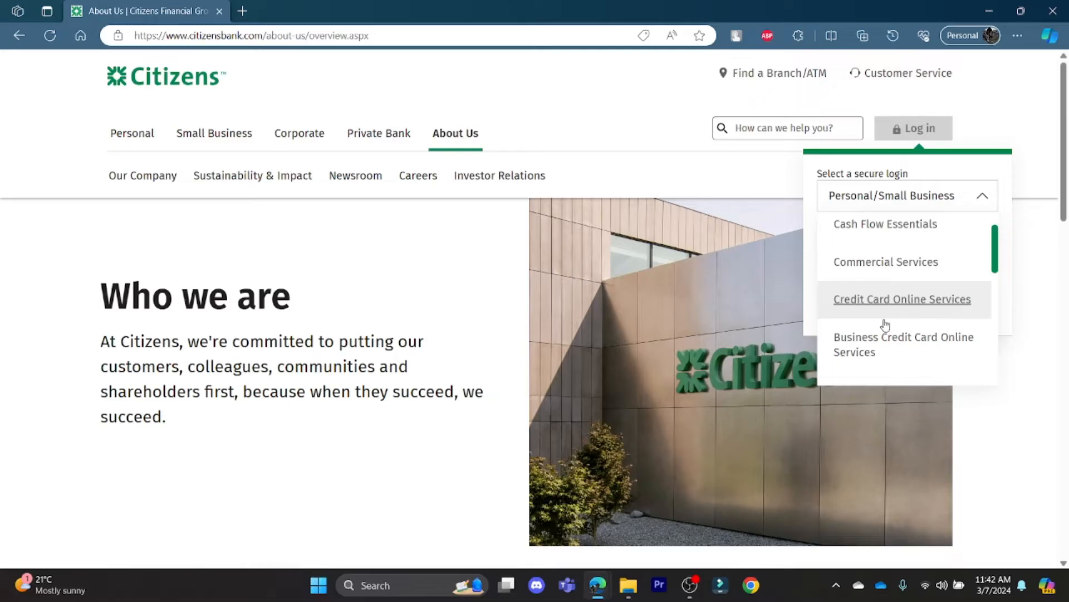
pyautogui.moveTo(1050, 266)
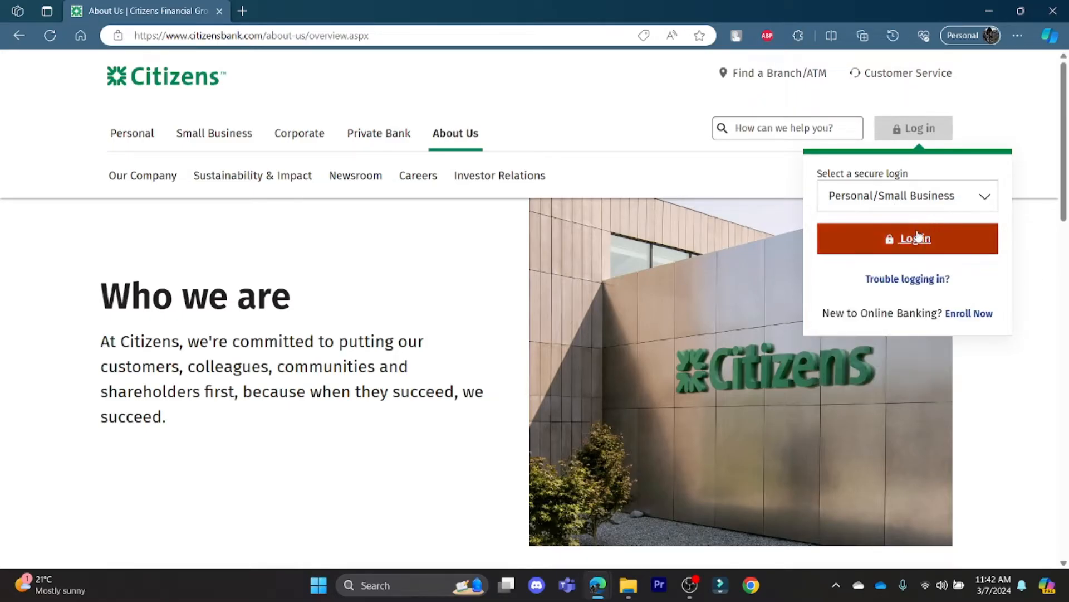
pyautogui.click(907, 238)
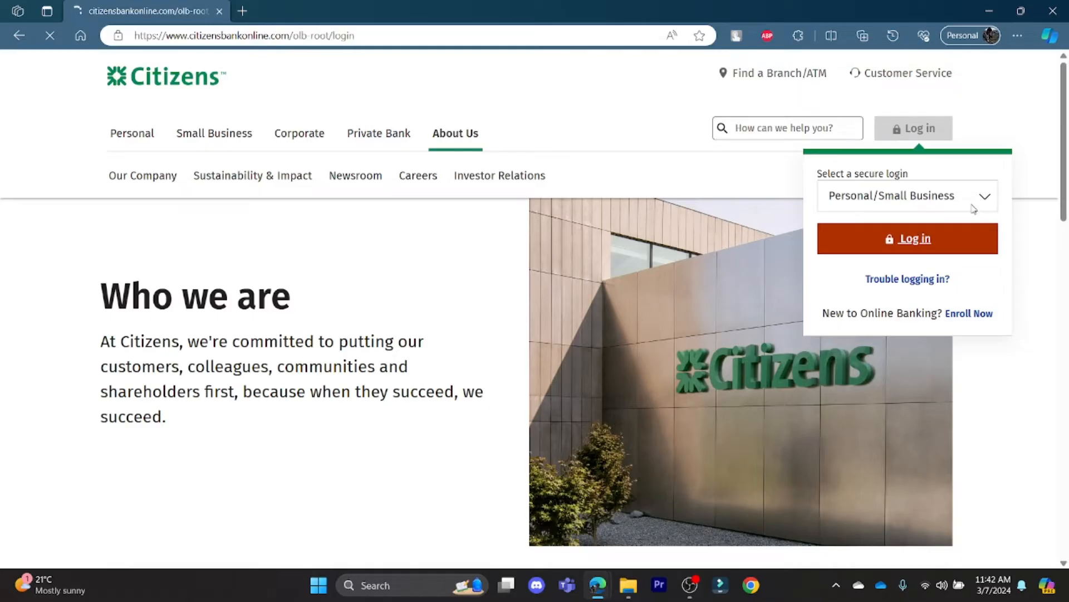
# - Select the Password field and scroll to the Trouble logging in/Password change link
pyautogui.click(907, 238)
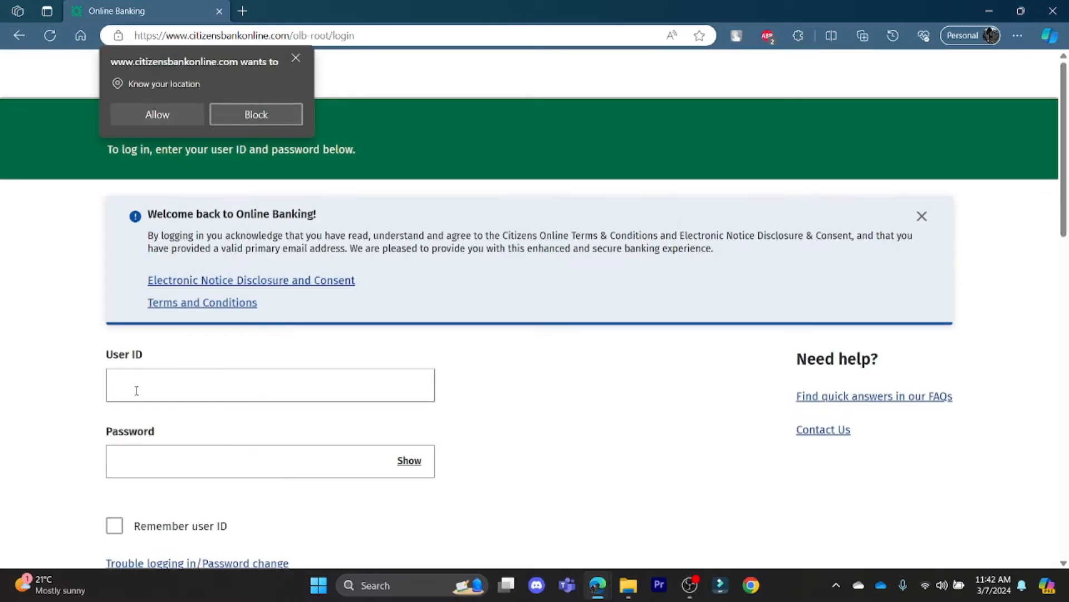
pyautogui.click(270, 384)
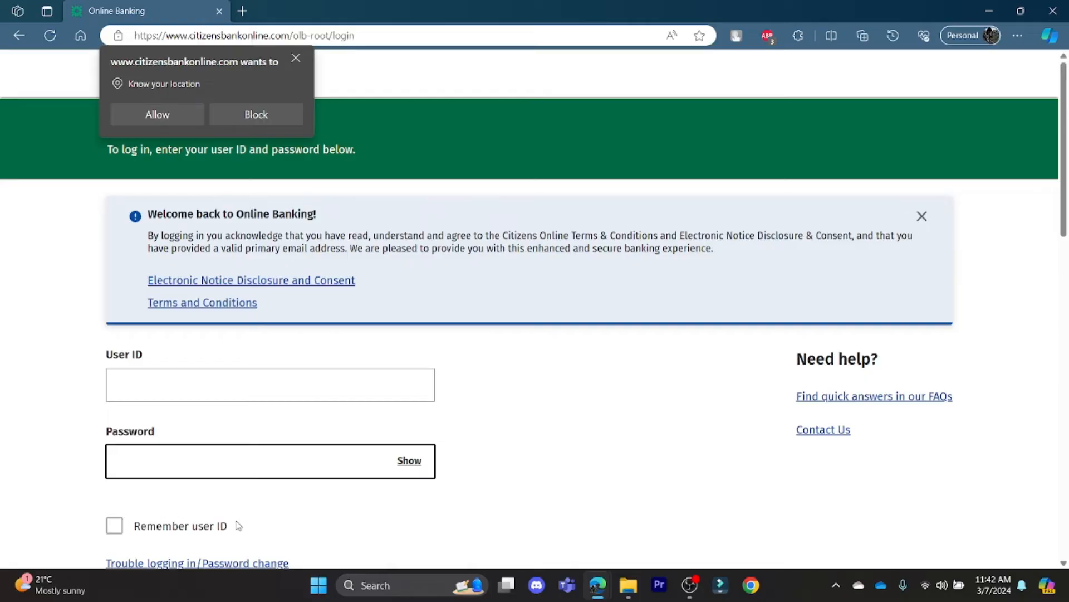
pyautogui.moveTo(184, 509)
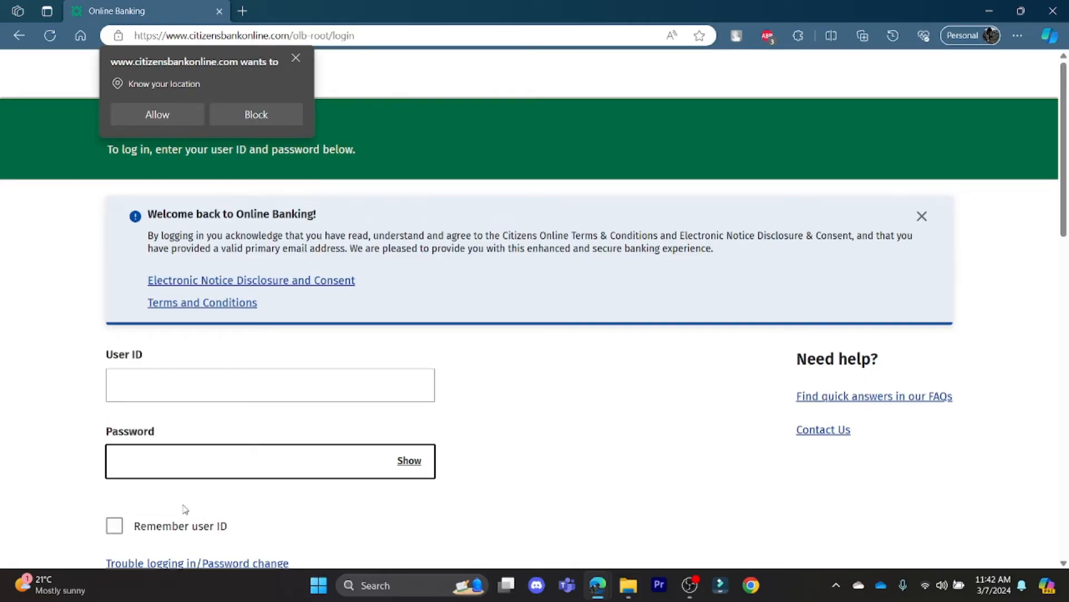
pyautogui.scroll(-3)
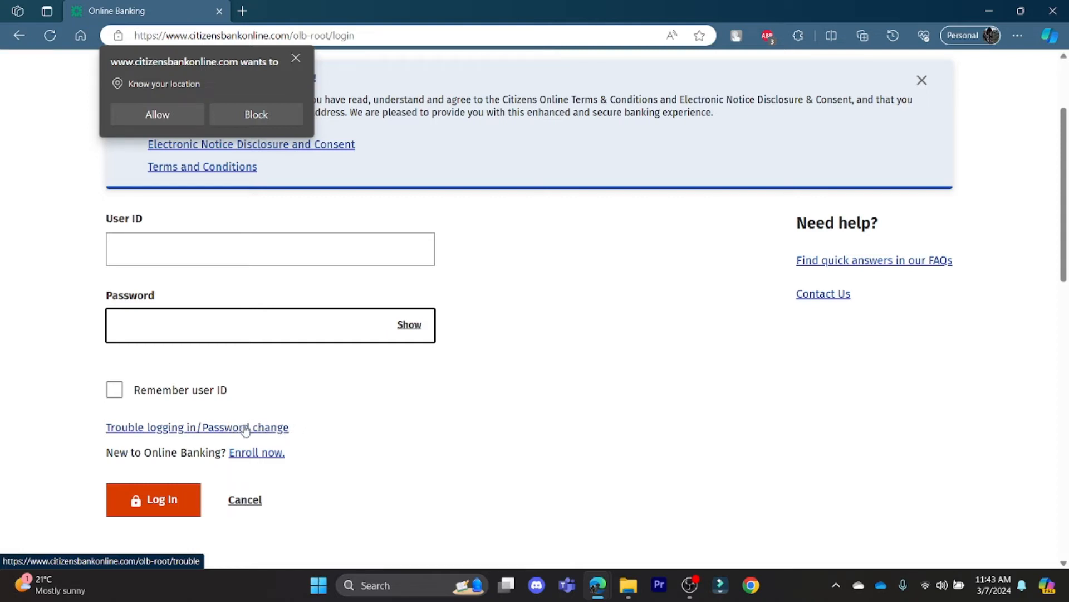
# - In Trouble logging in, dismiss the location request and choose forgot both user ID and password
pyautogui.click(196, 427)
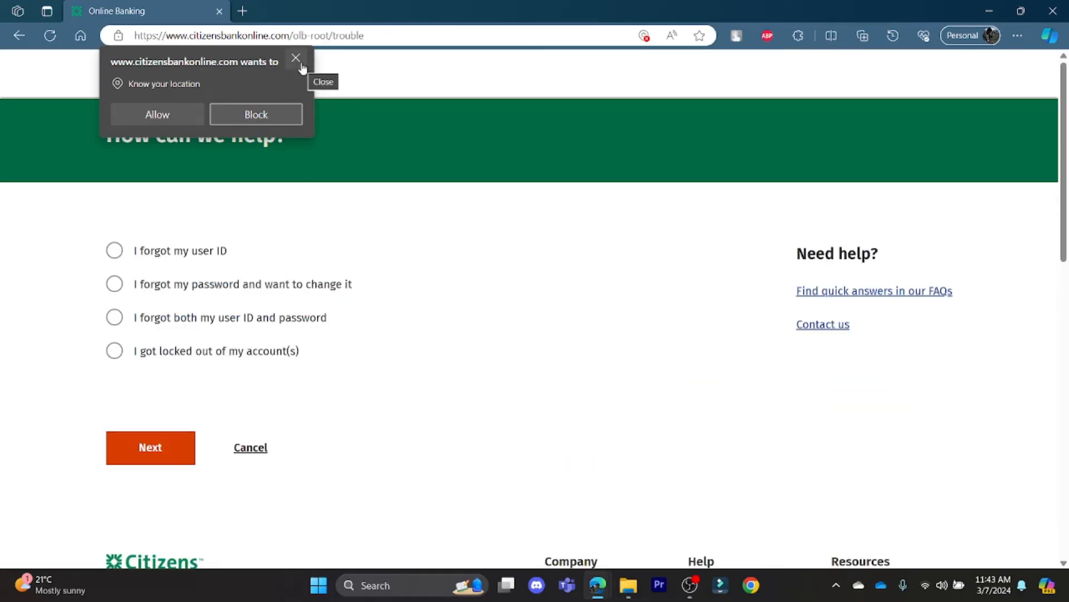
pyautogui.click(295, 57)
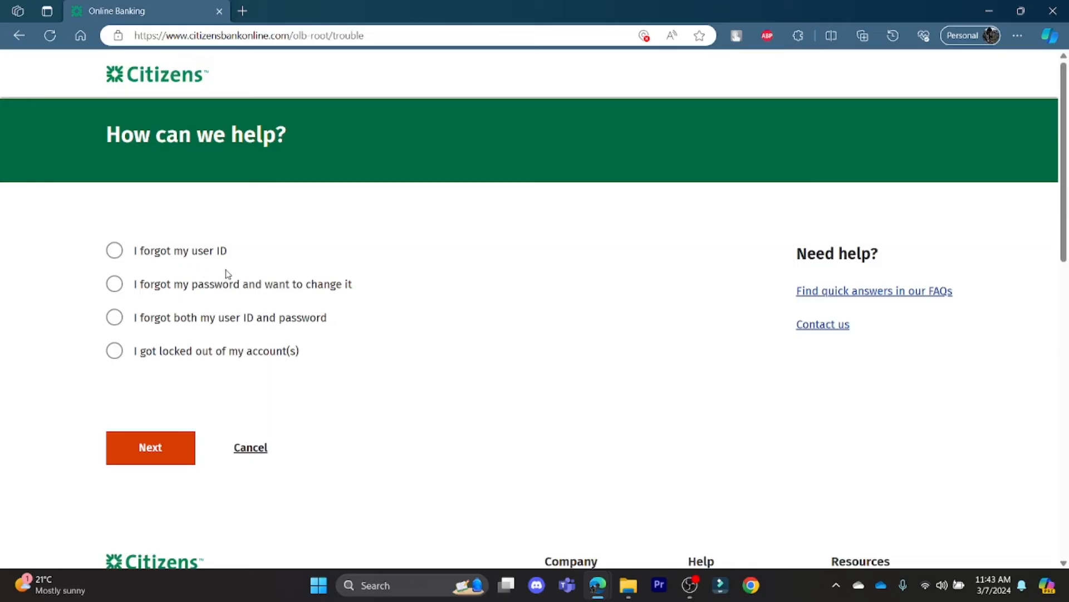
pyautogui.moveTo(350, 300)
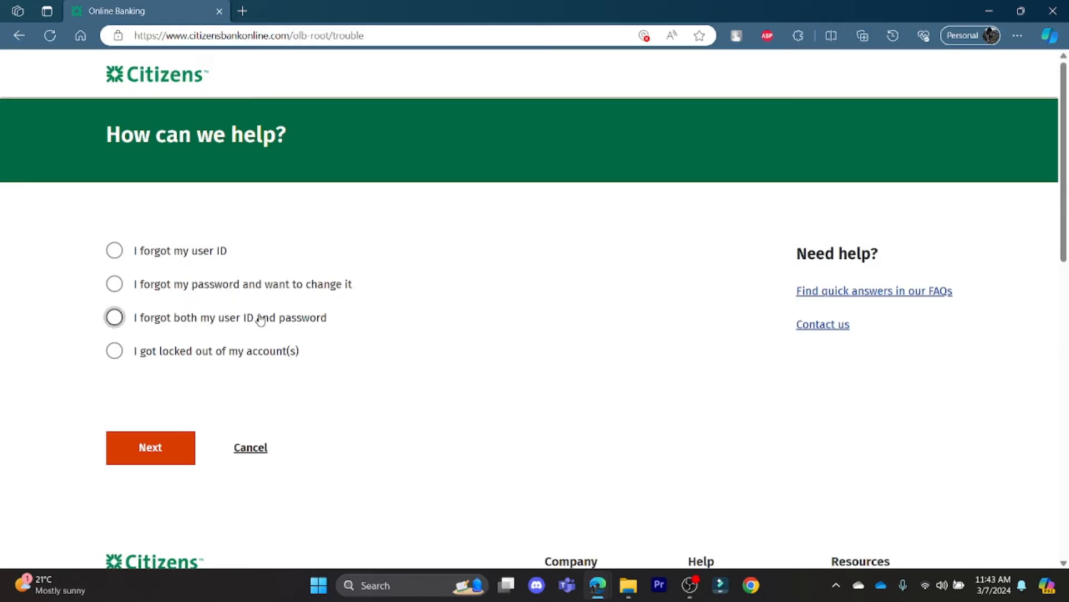
pyautogui.click(113, 317)
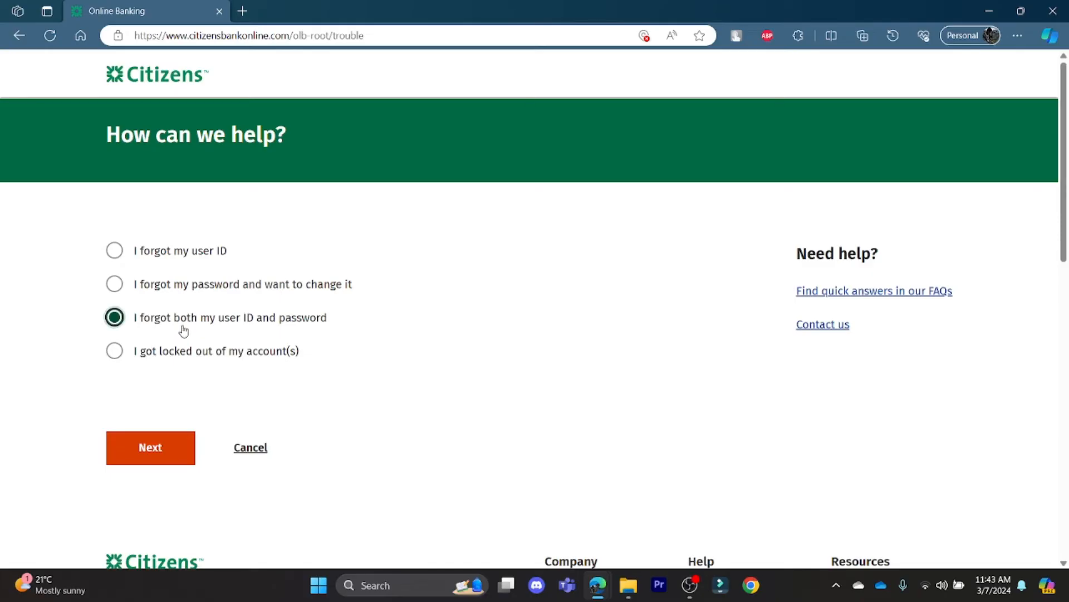
pyautogui.click(149, 447)
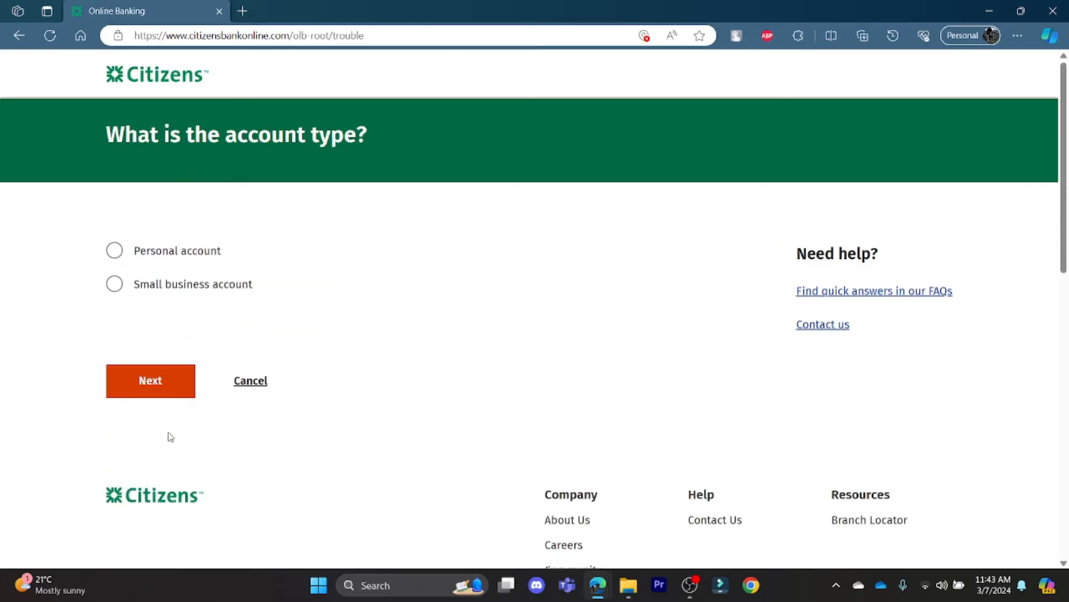
# - Choose Personal account type and continue to the find-your-account form
pyautogui.click(114, 251)
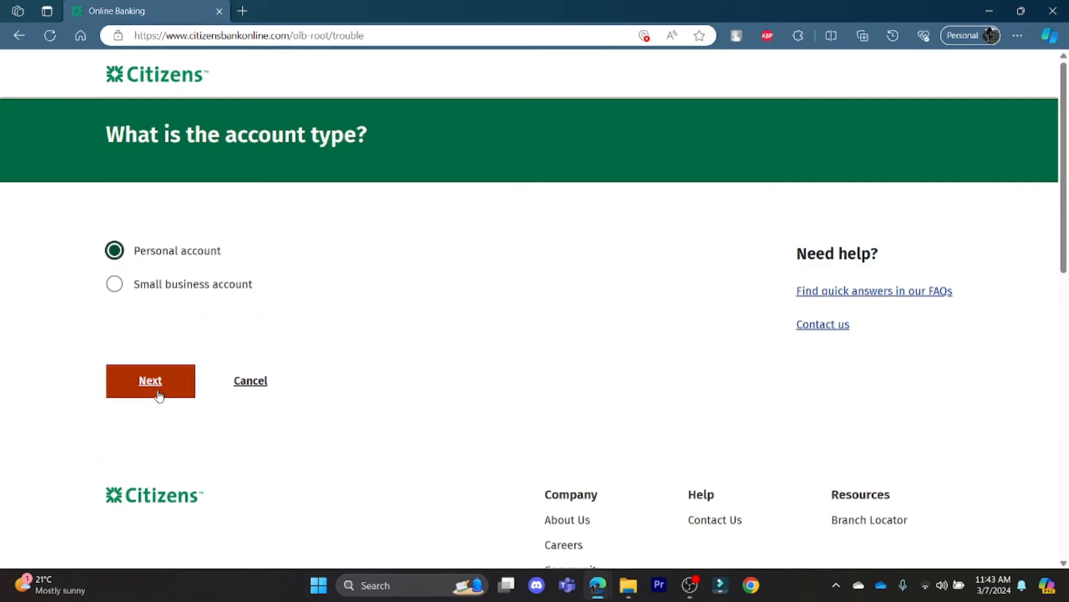
pyautogui.click(150, 381)
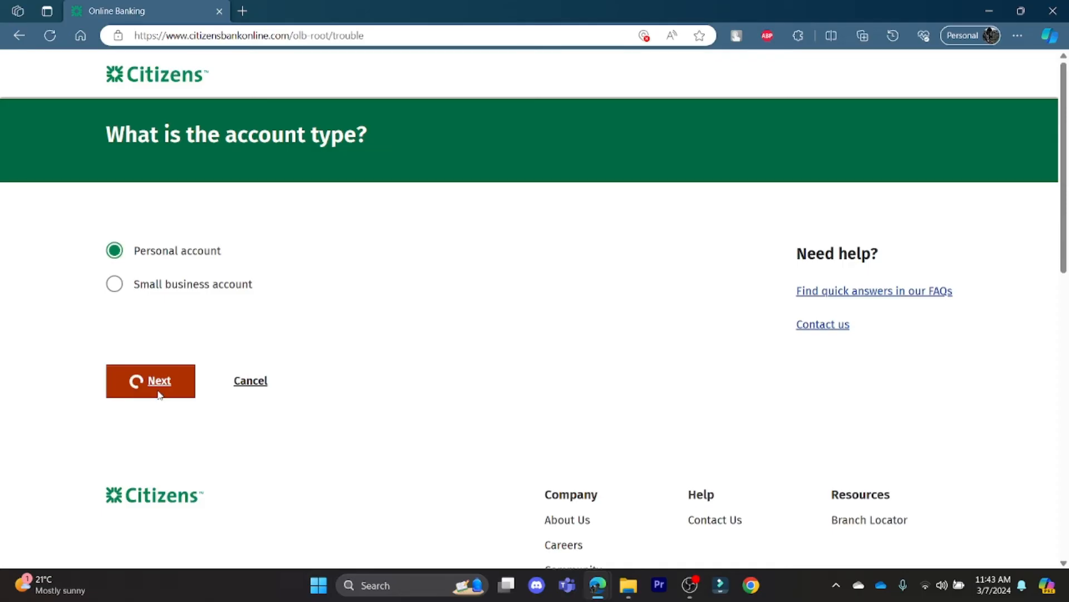
pyautogui.click(150, 381)
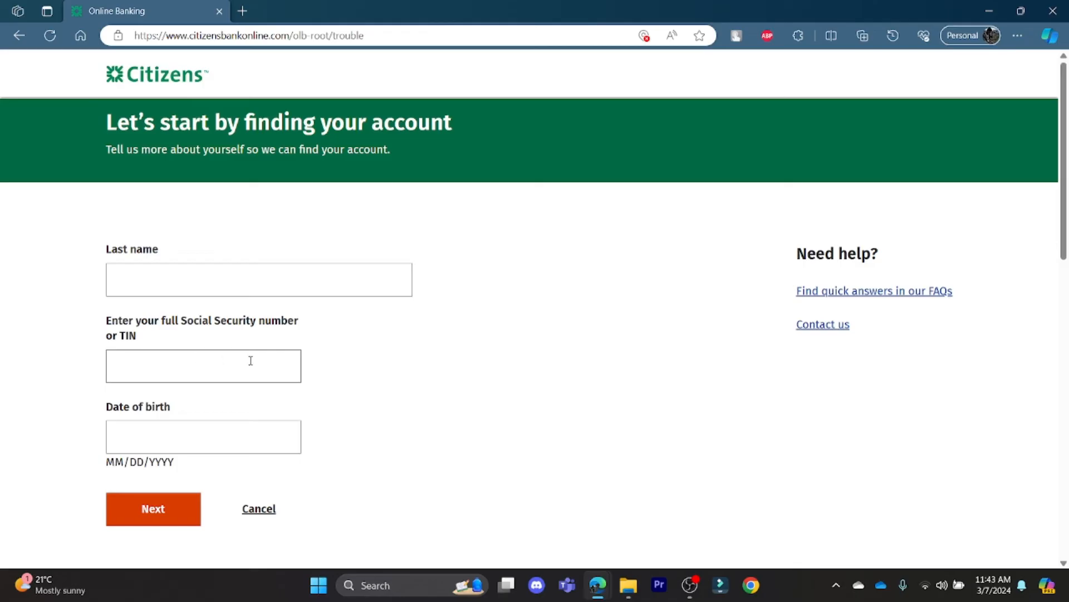
pyautogui.moveTo(190, 437)
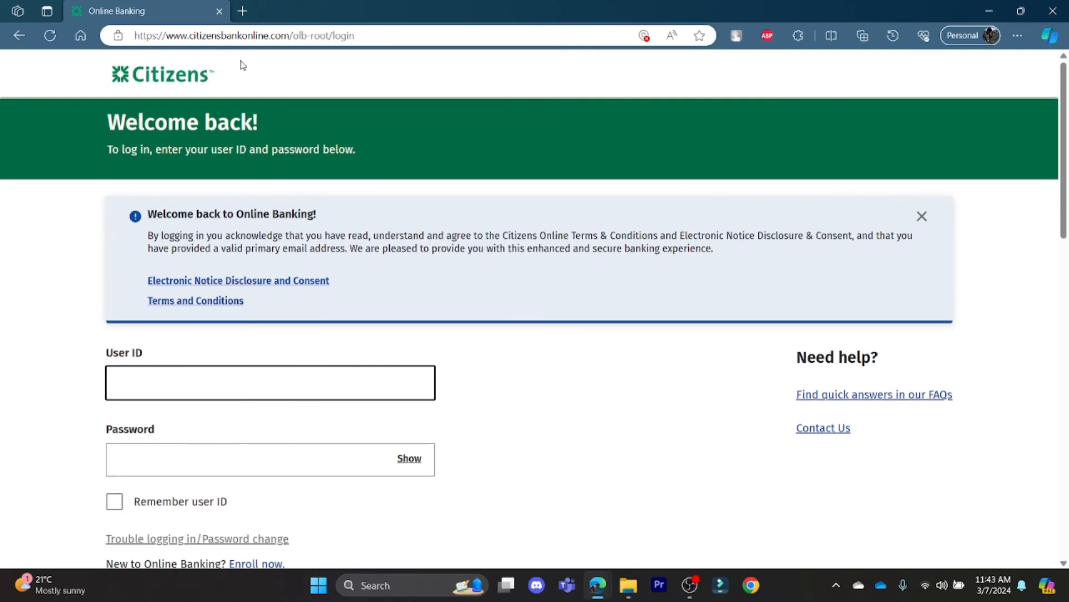
pyautogui.scroll(-3)
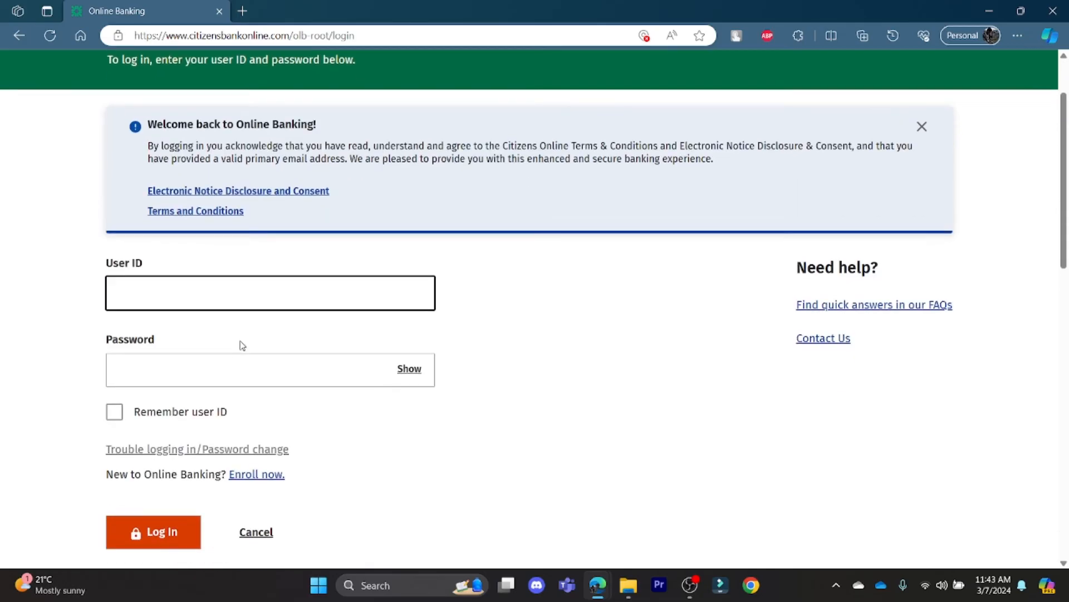
pyautogui.click(270, 291)
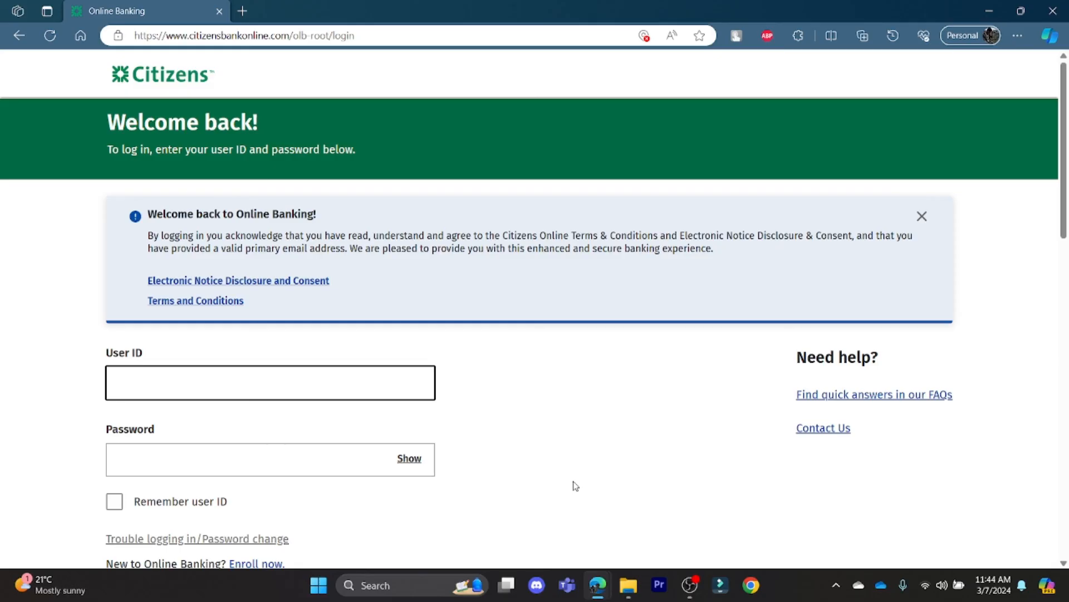
pyautogui.click(269, 382)
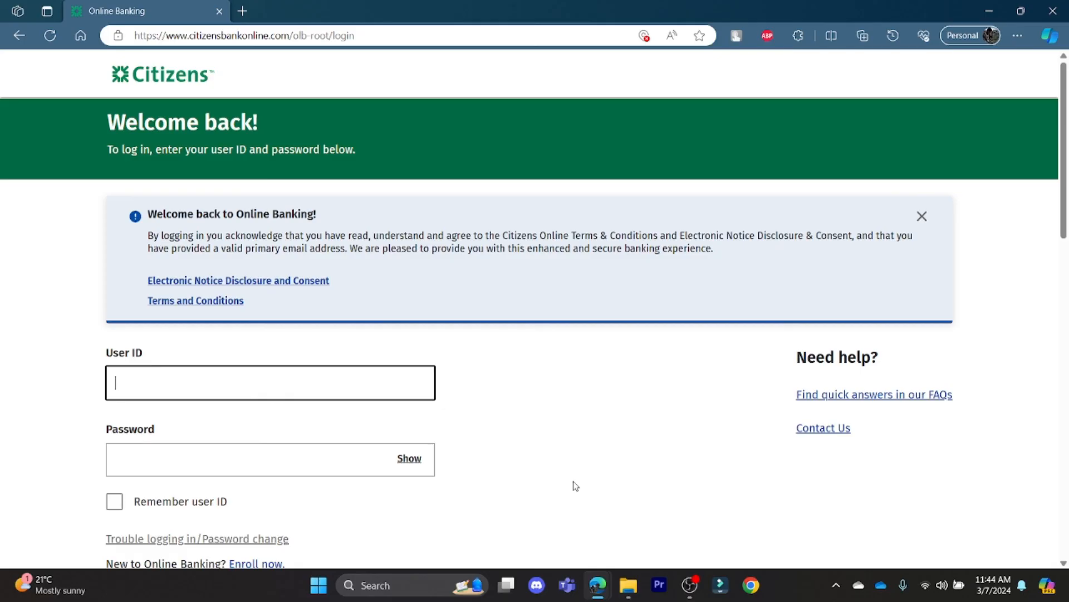